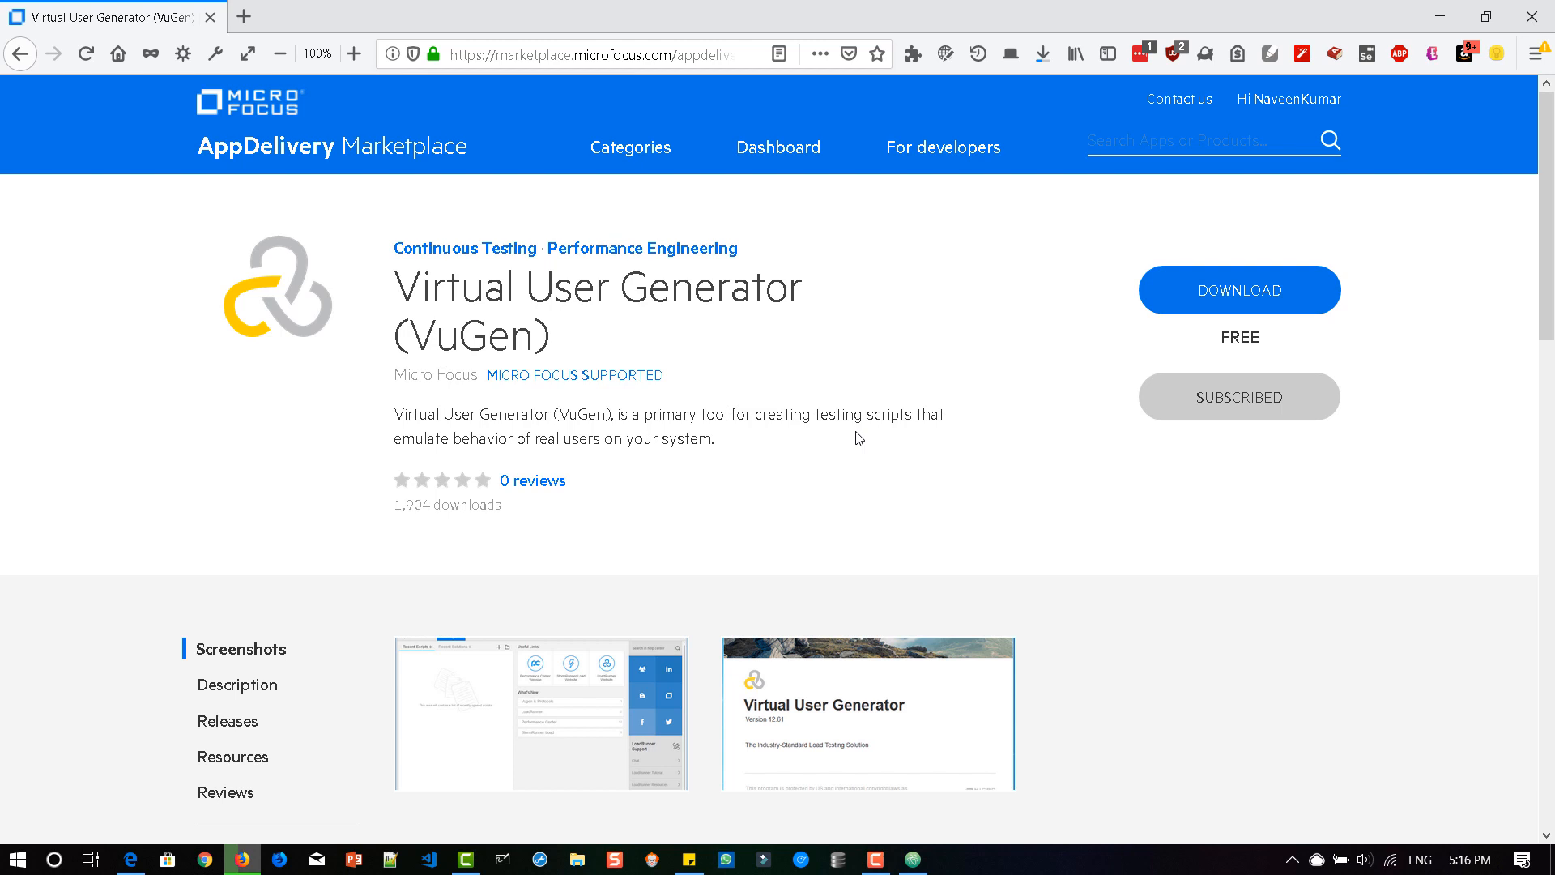
mouse_move(1175, 322)
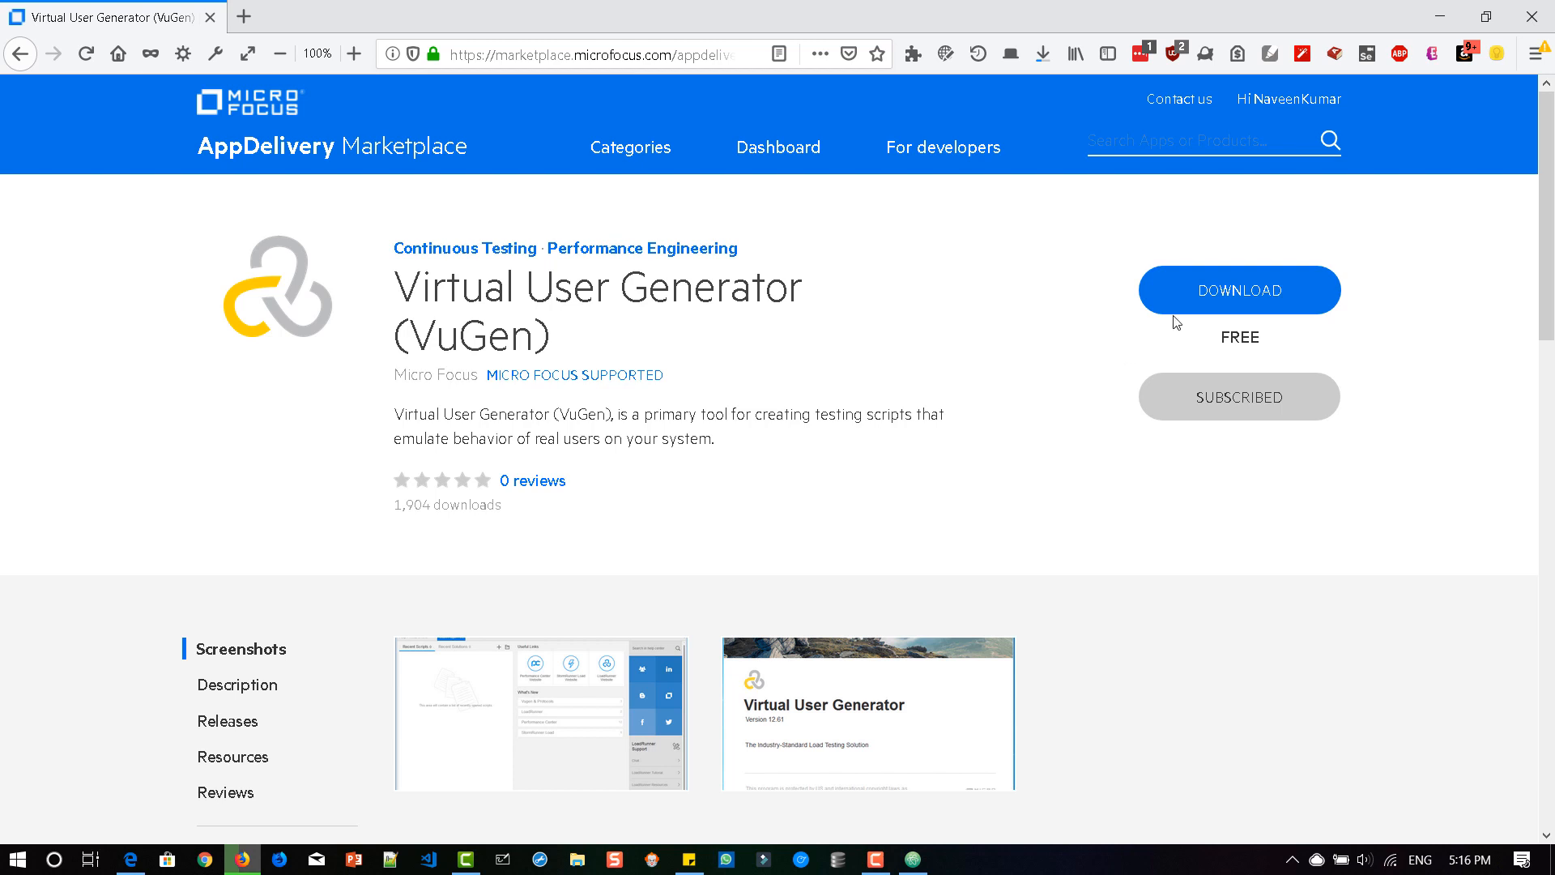
mouse_move(1247, 407)
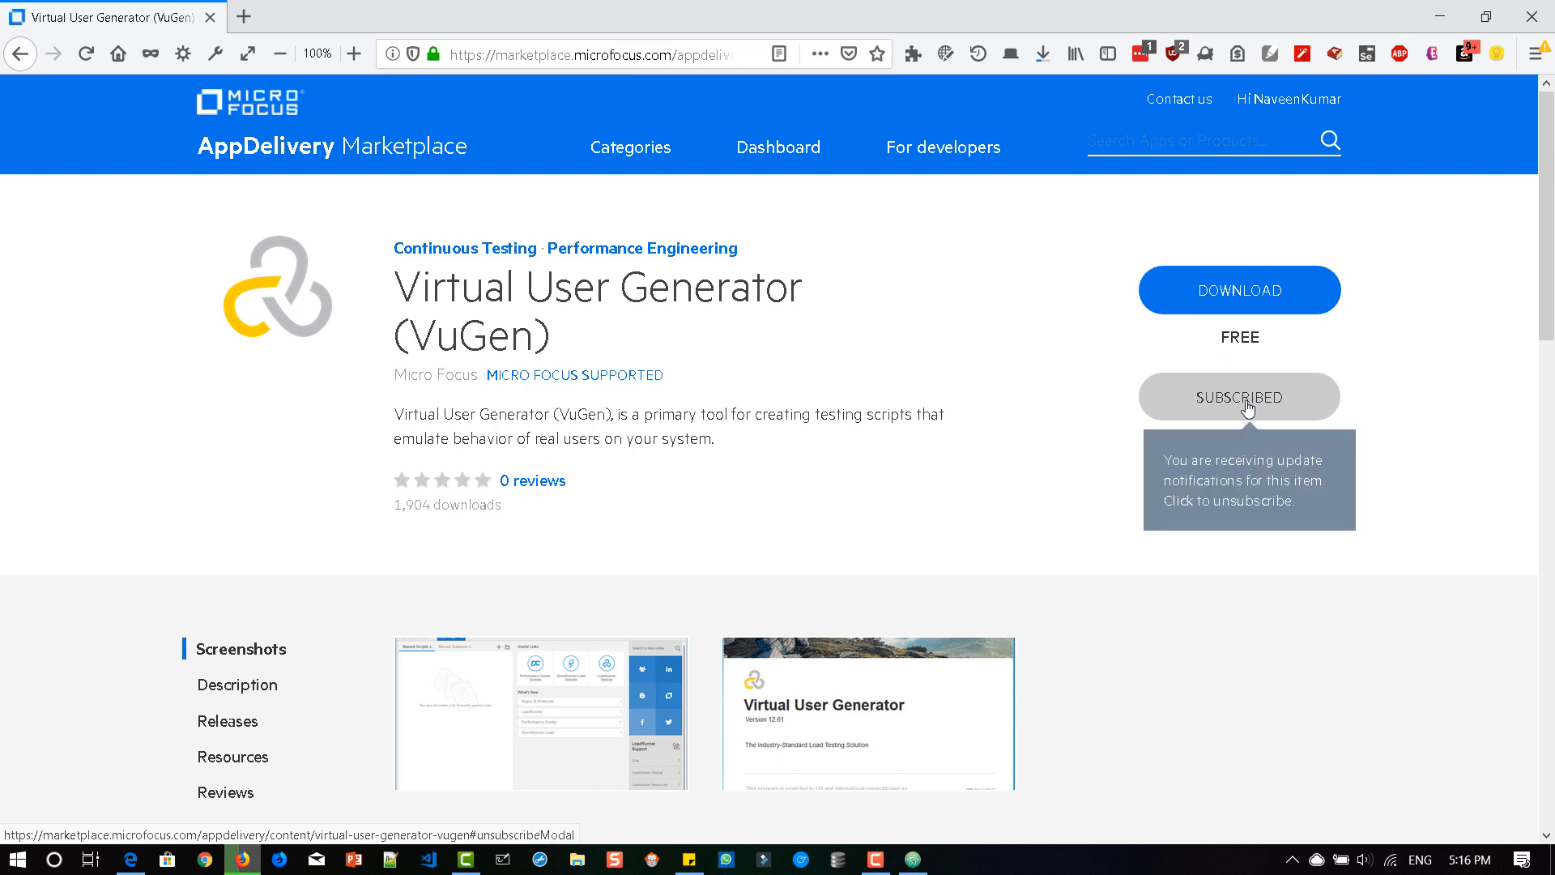
Expand the Virtual User Generator 12.61 (Patch) release to show its compatibility, release notes and installer file.
scroll(down, 3)
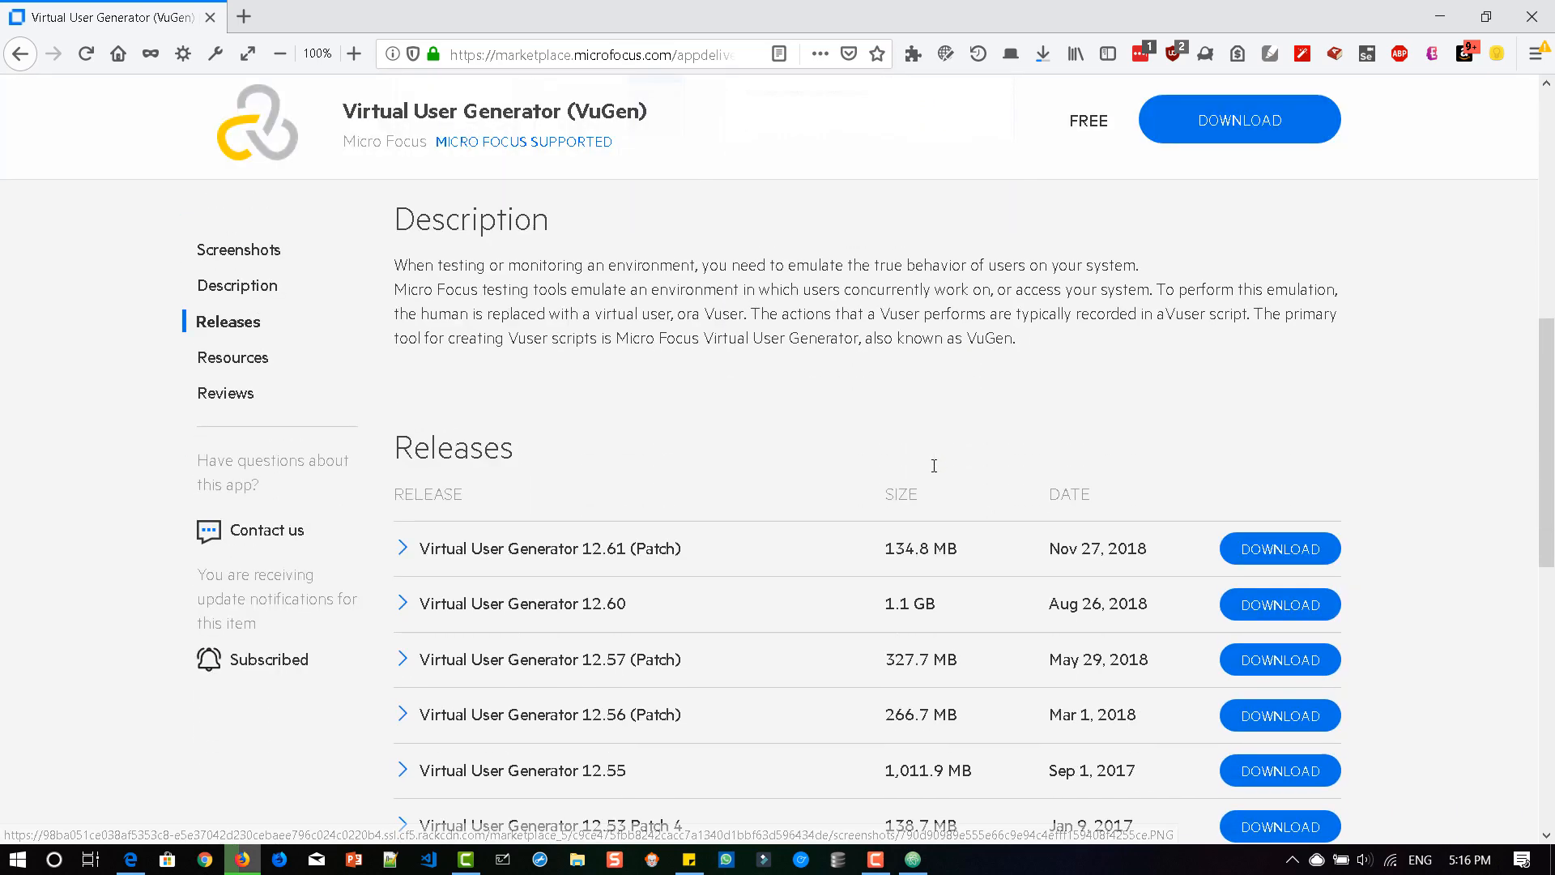
scroll(down, 3)
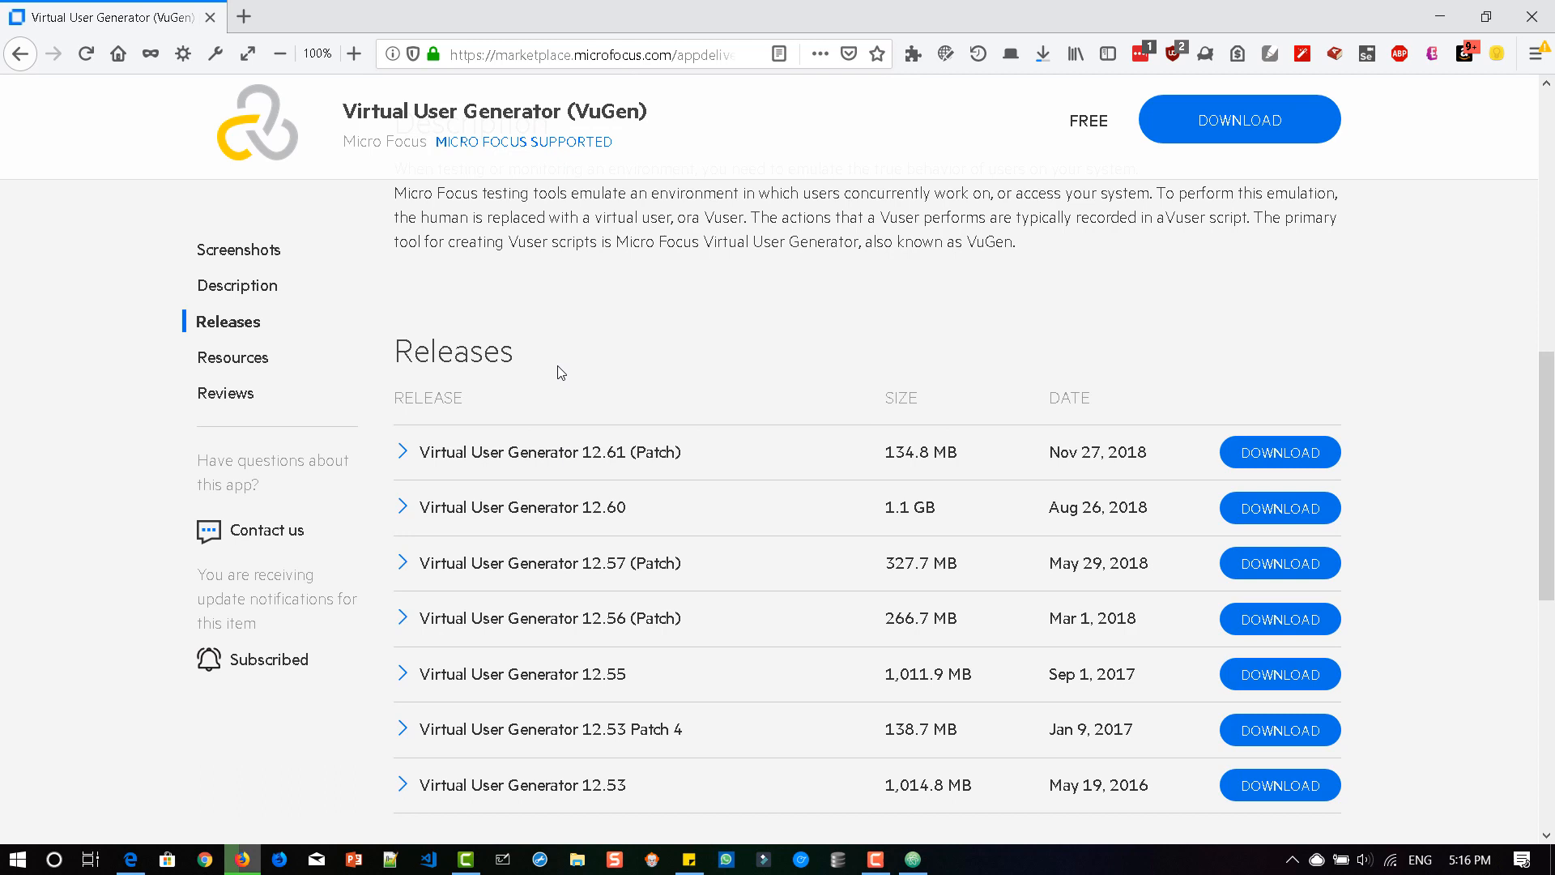
click(401, 452)
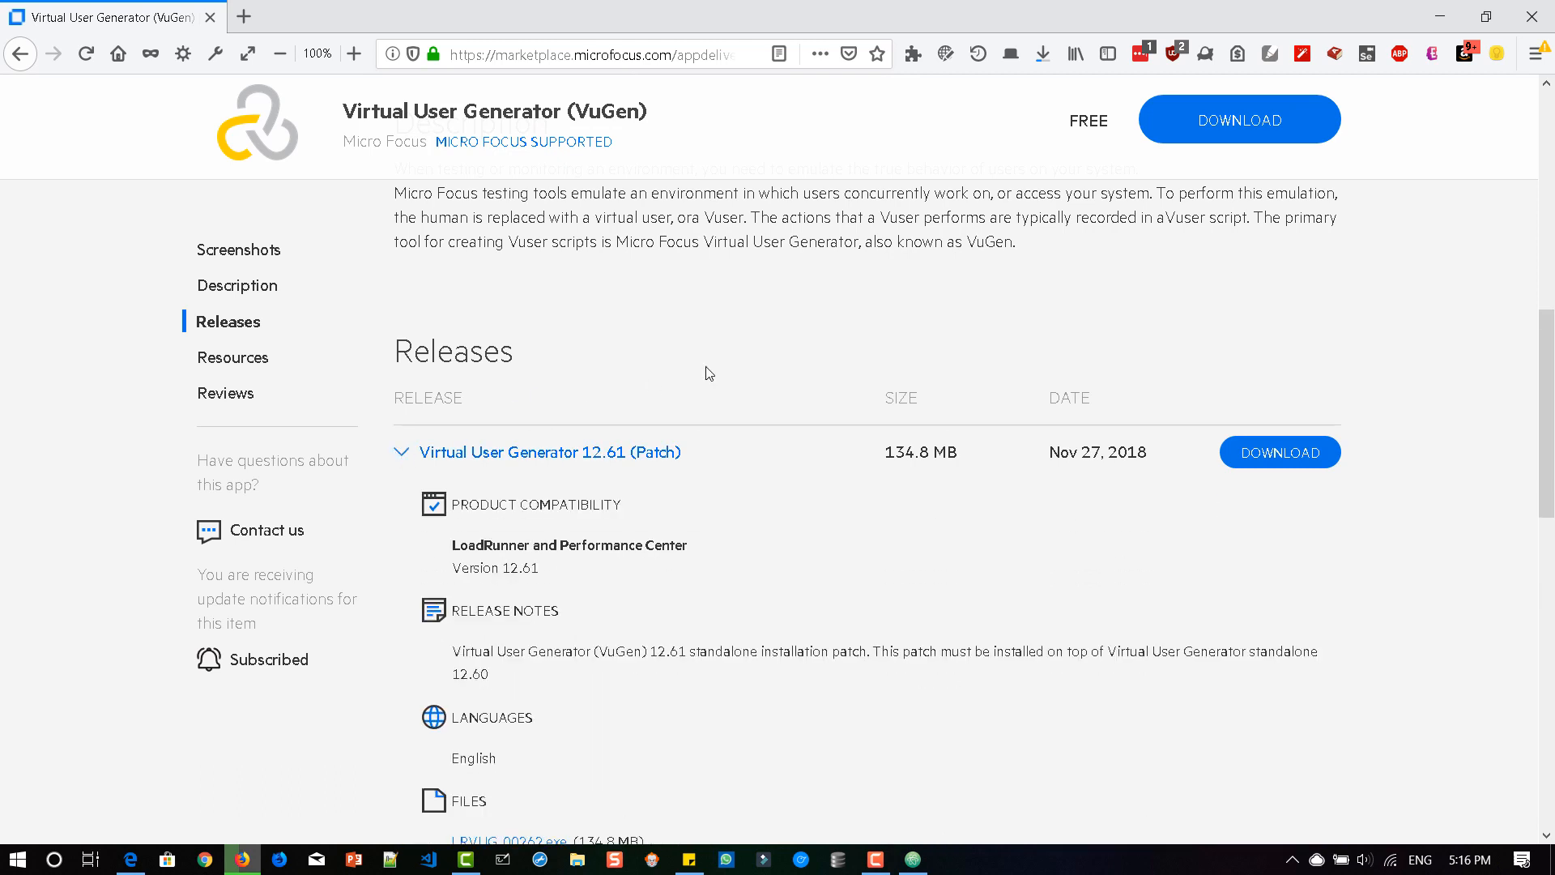
scroll(down, 3)
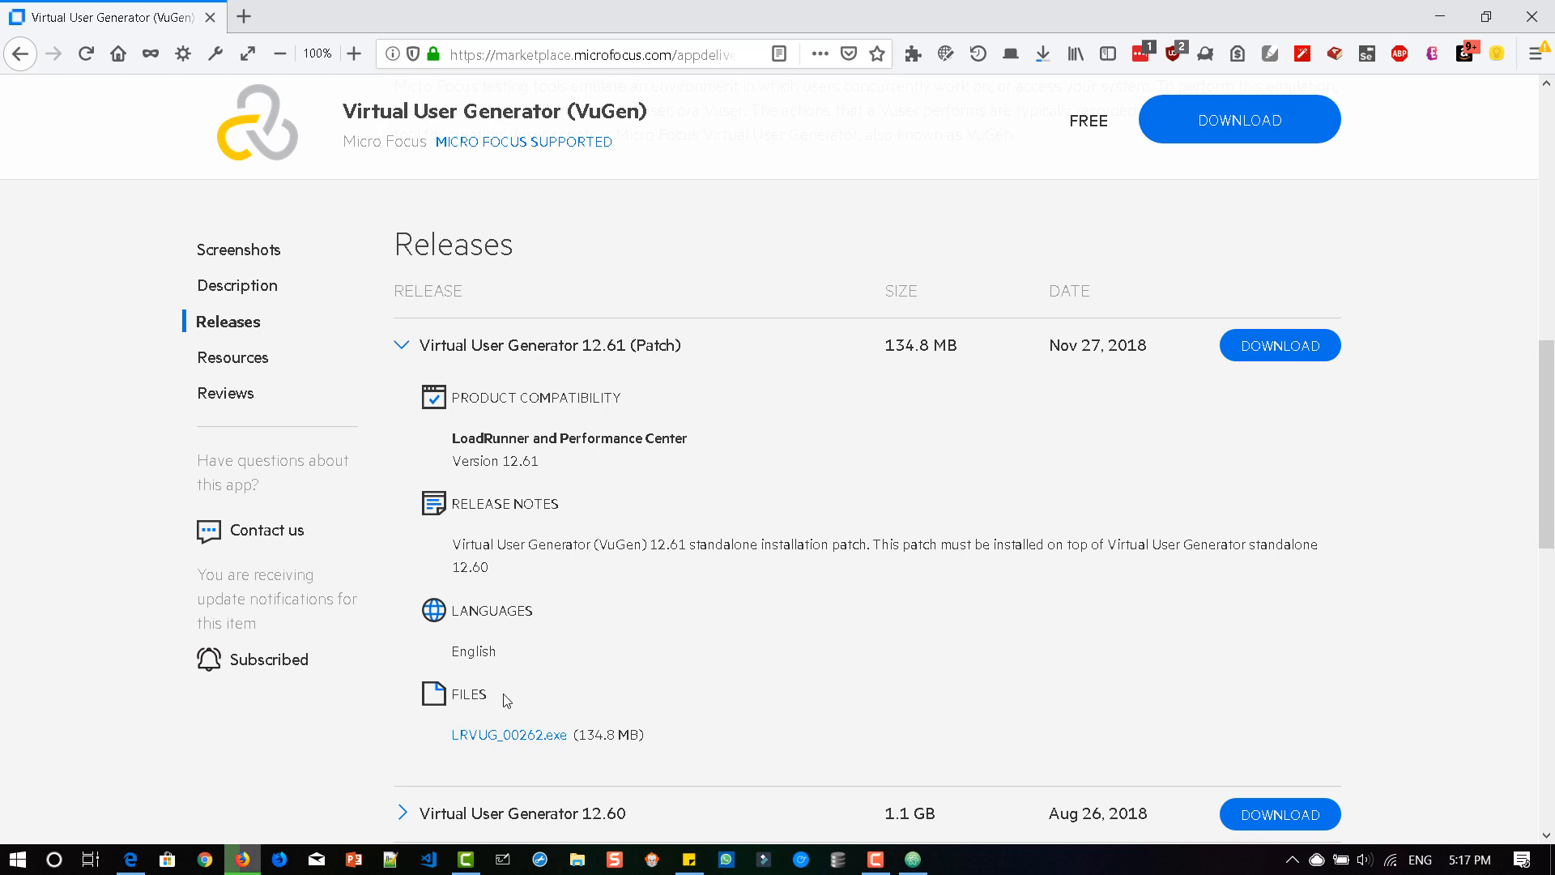
mouse_move(508, 735)
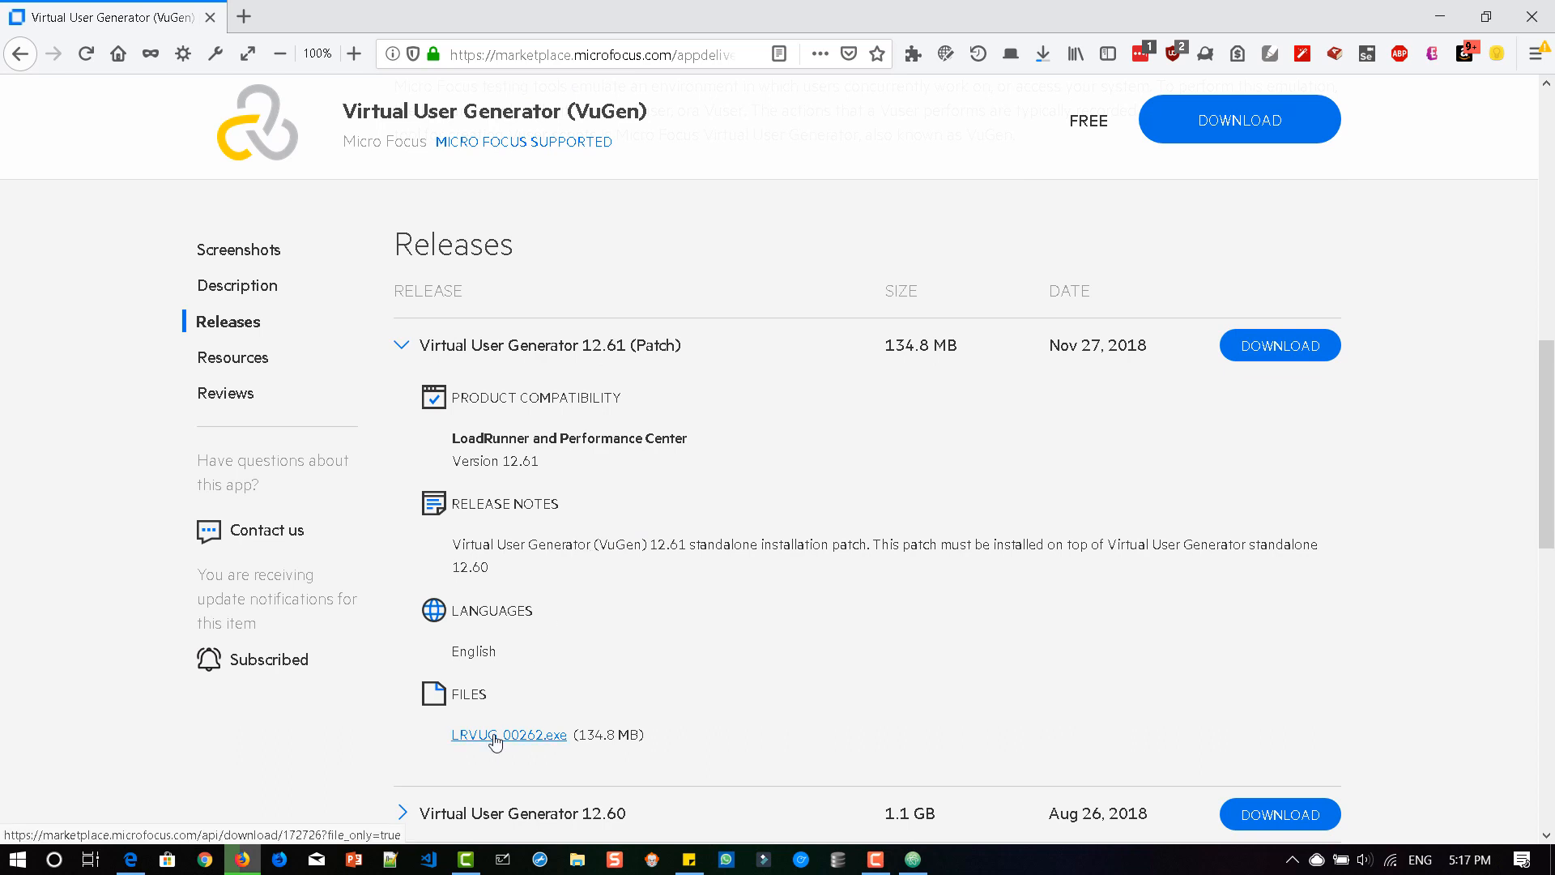
mouse_move(709, 674)
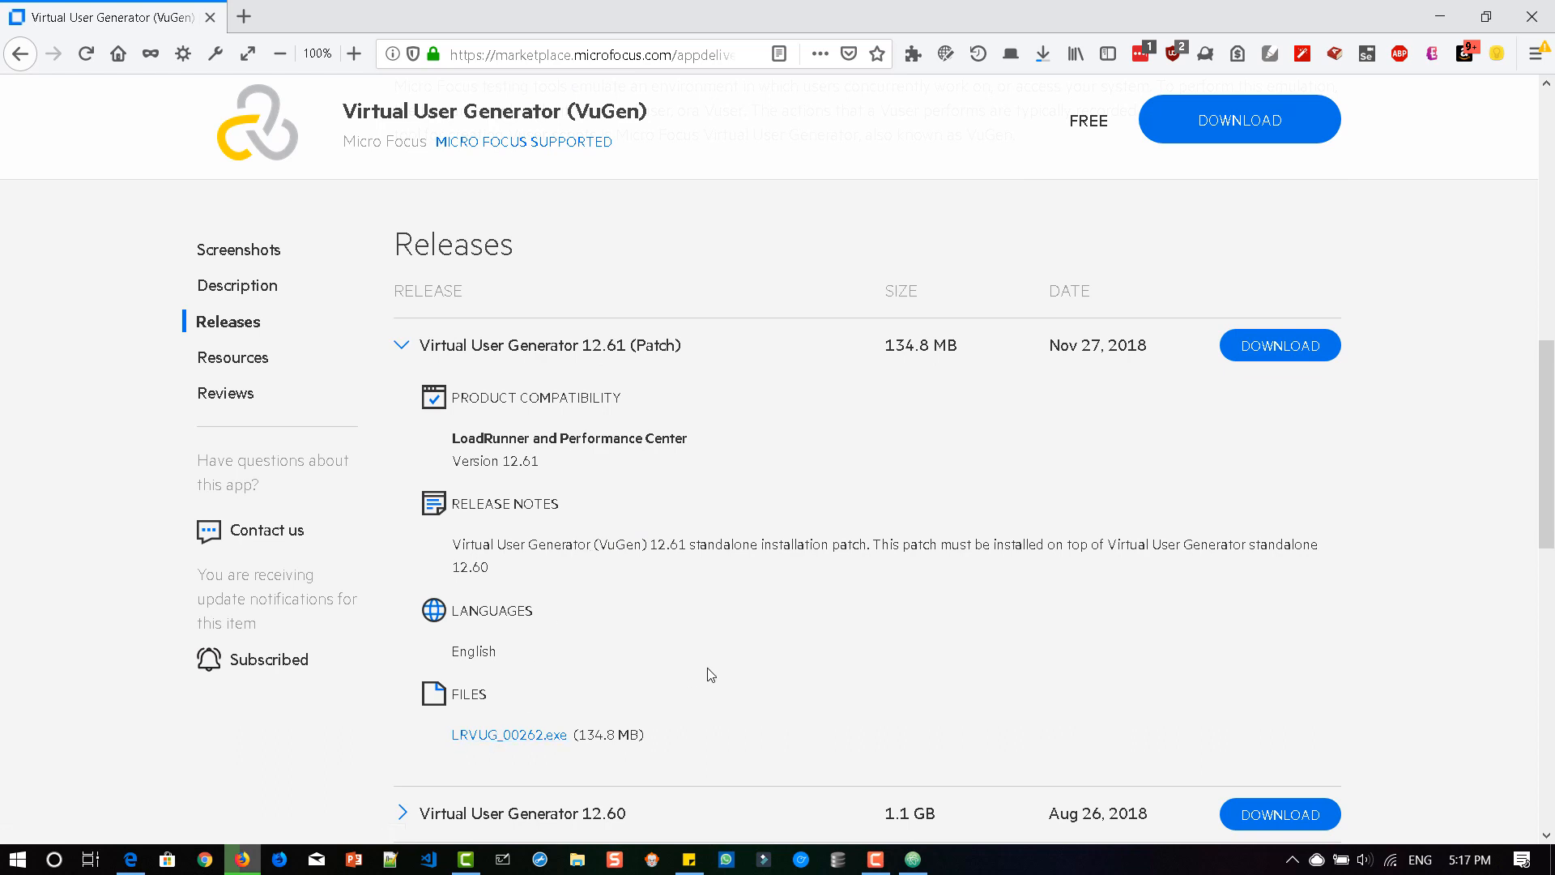
mouse_move(955, 575)
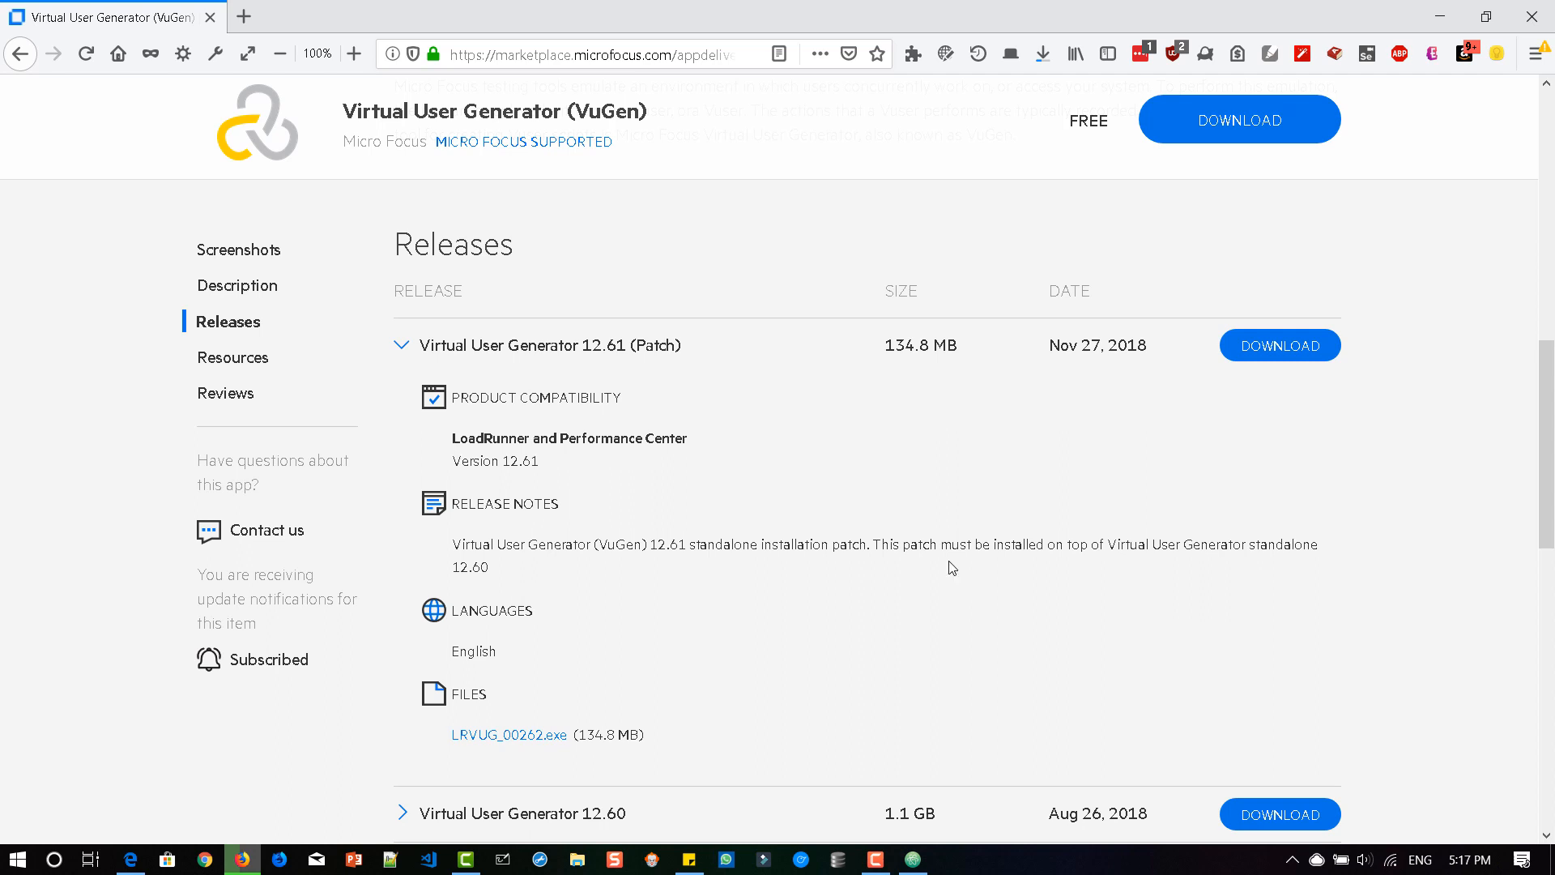
mouse_move(1047, 547)
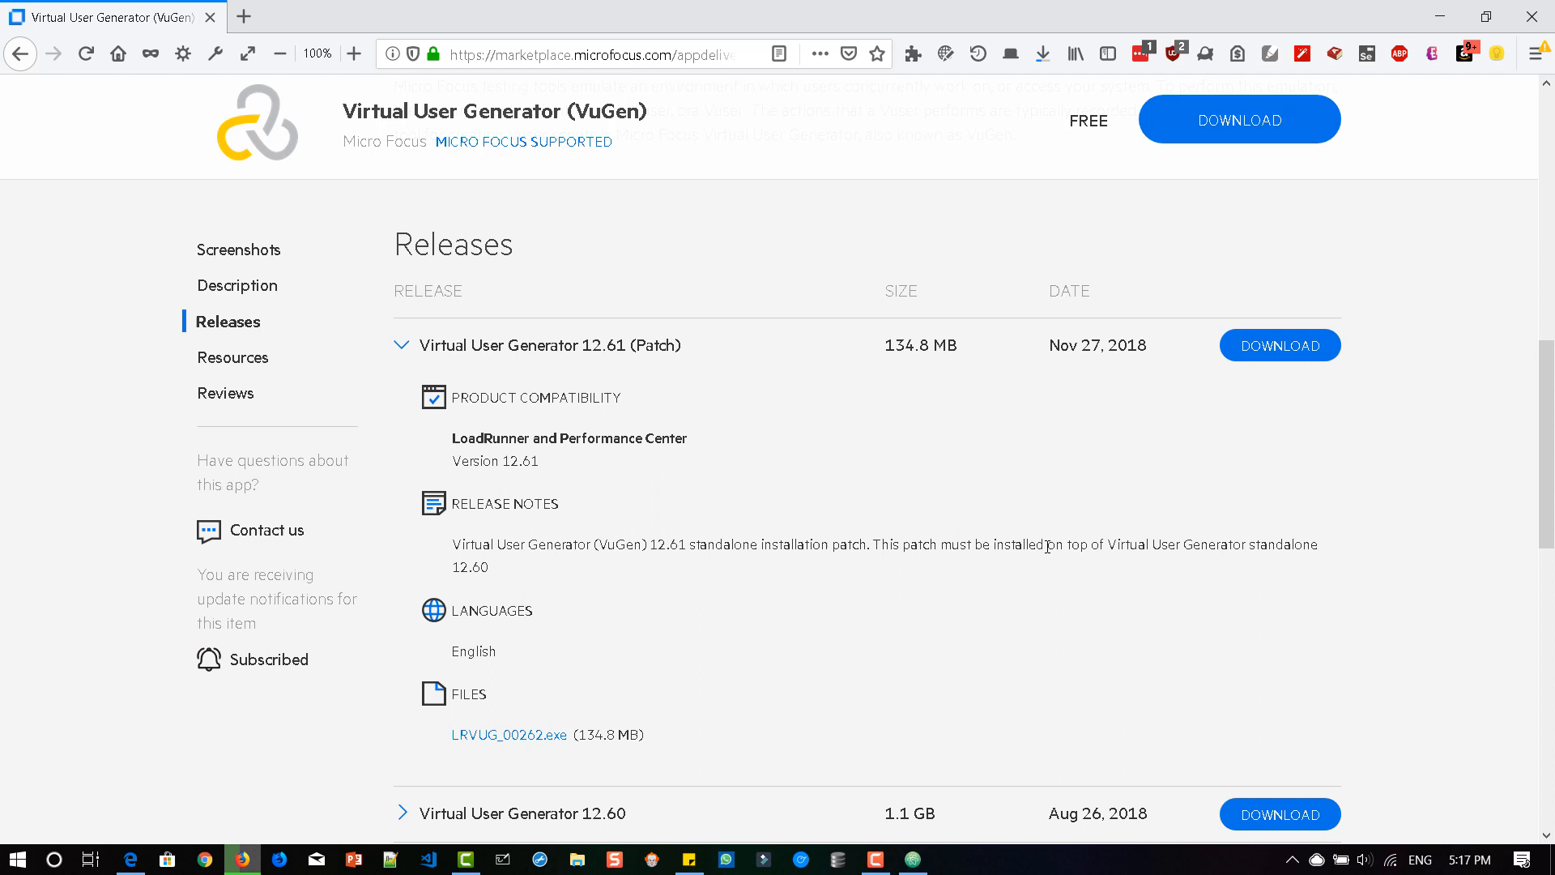
scroll(down, 3)
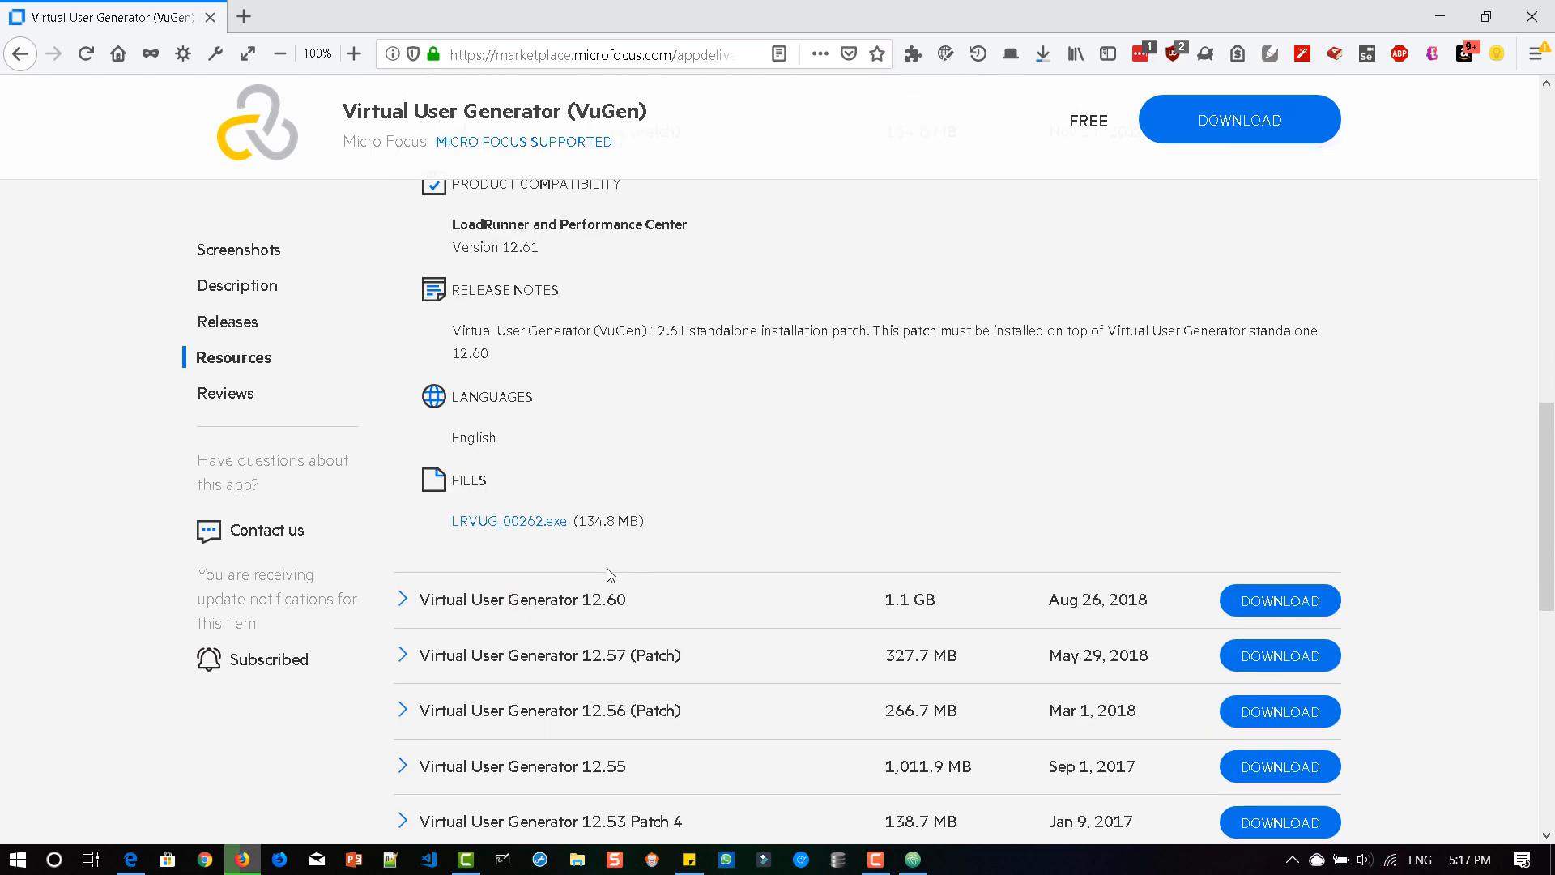
Expand the Virtual User Generator 12.60 release and scroll to its 1.1 GB installer file.
click(403, 599)
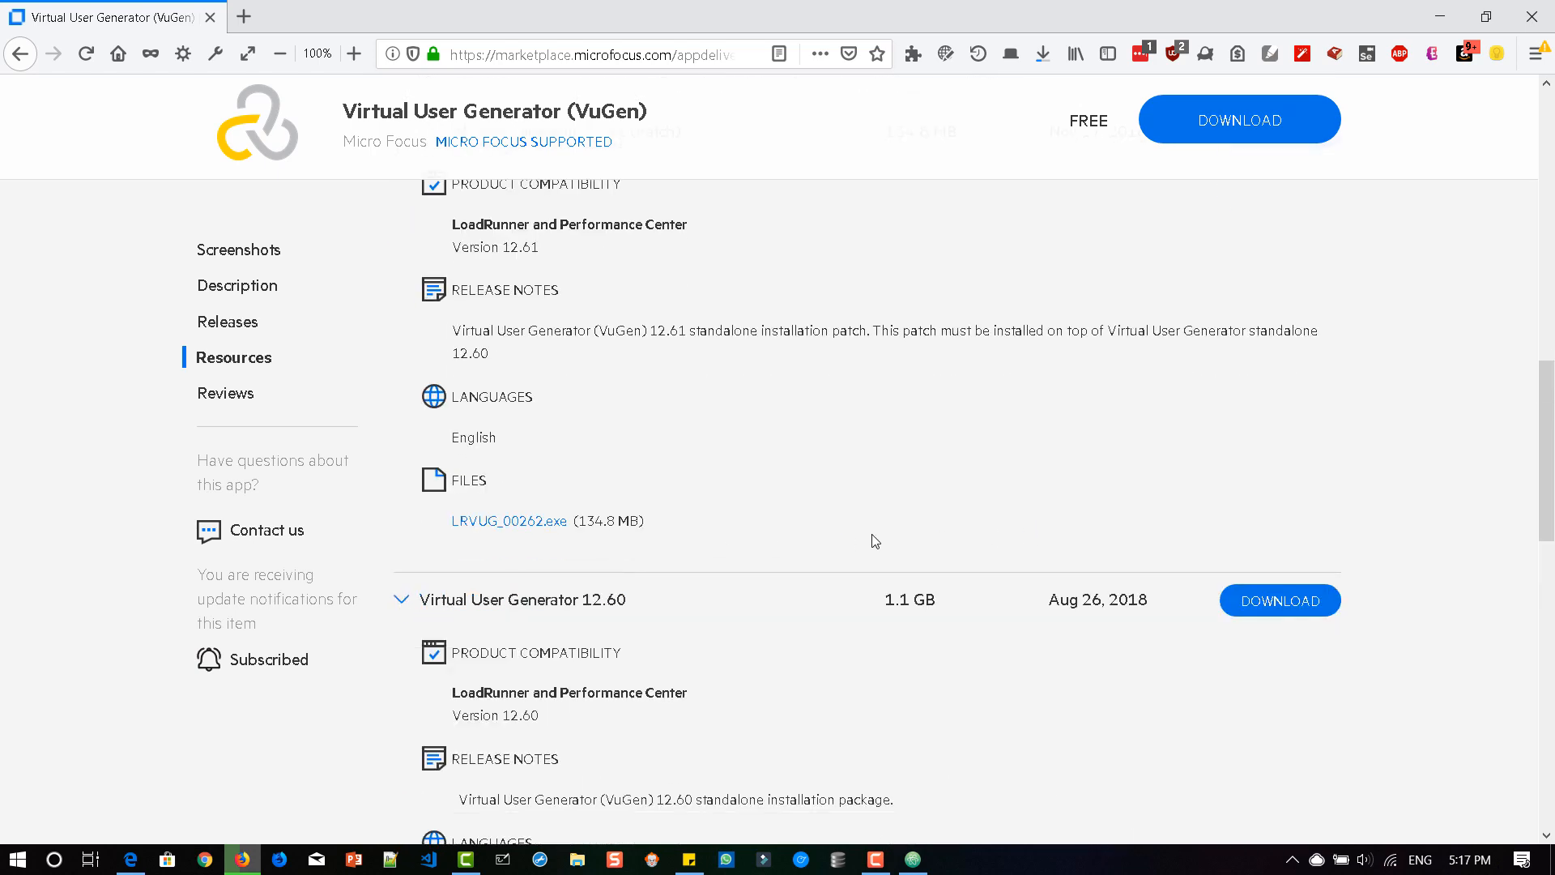
scroll(down, 3)
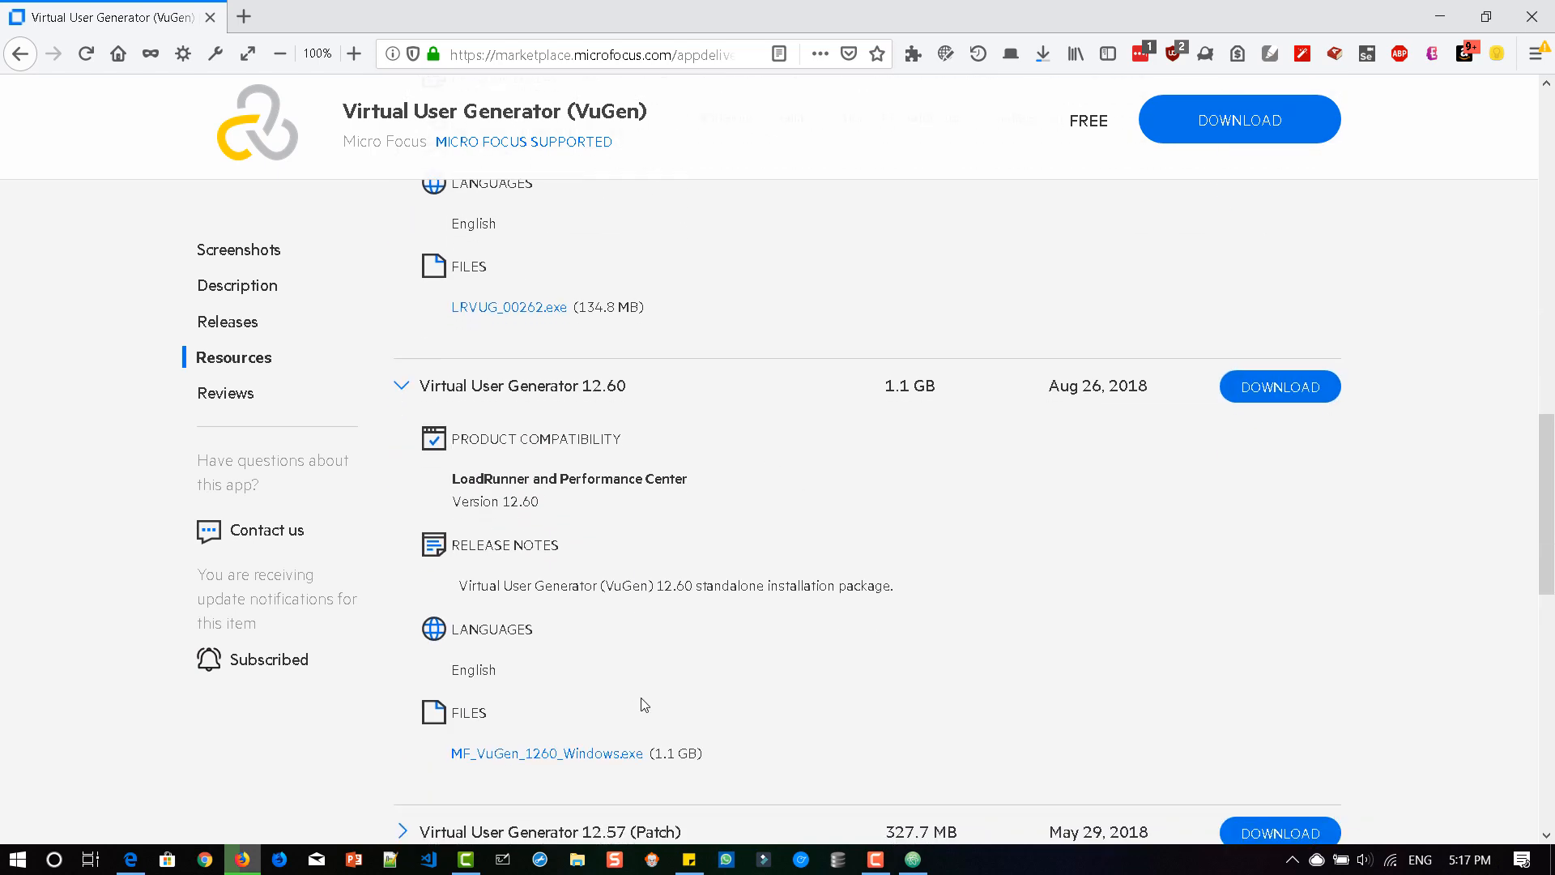
mouse_move(681, 696)
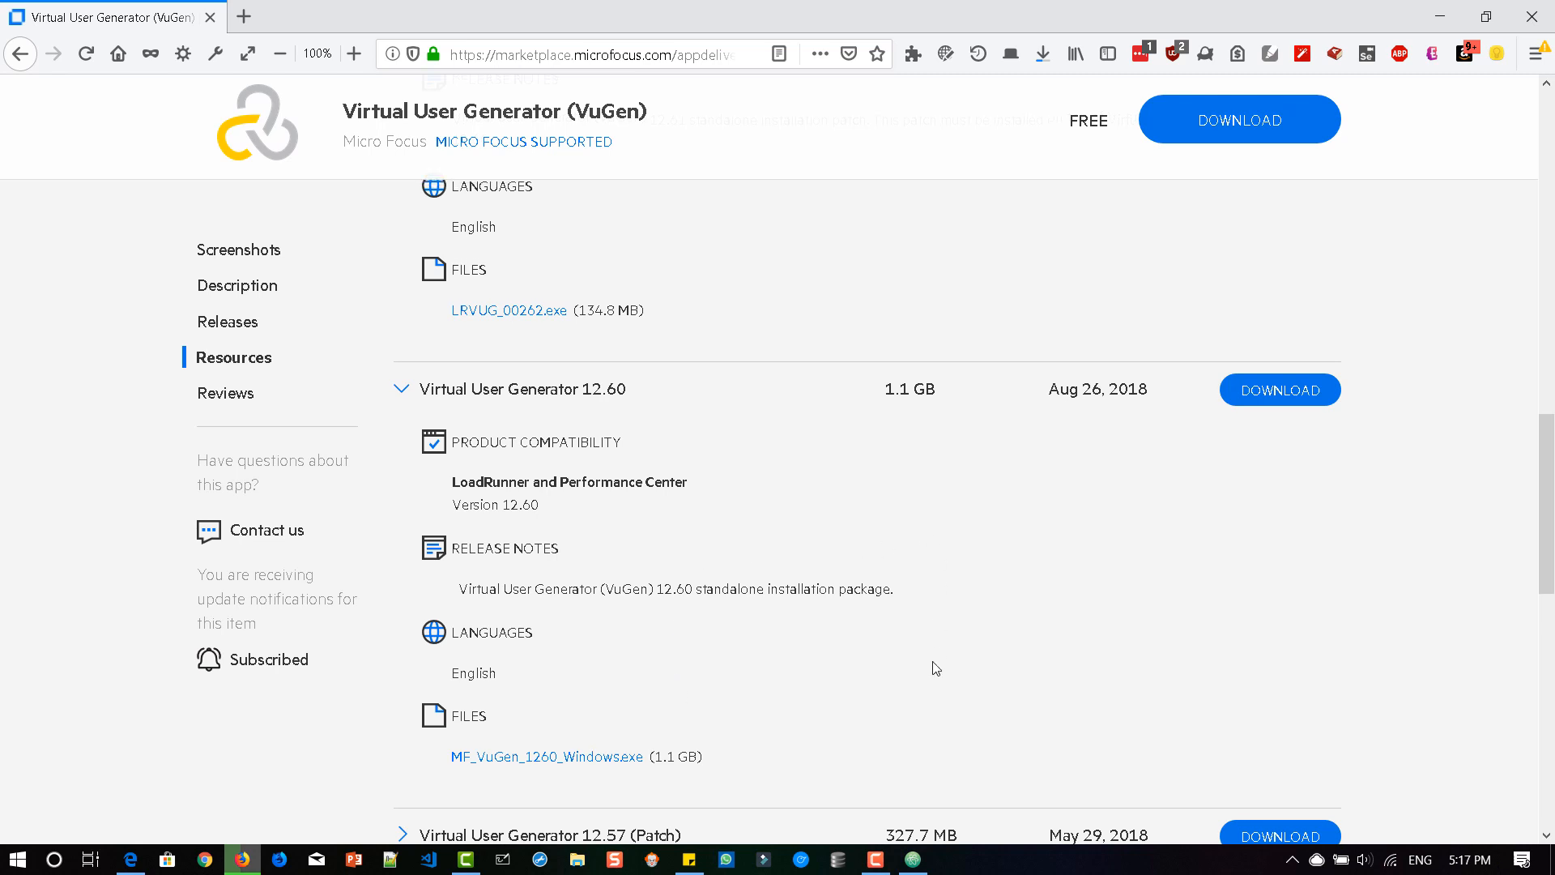
scroll(up, 3)
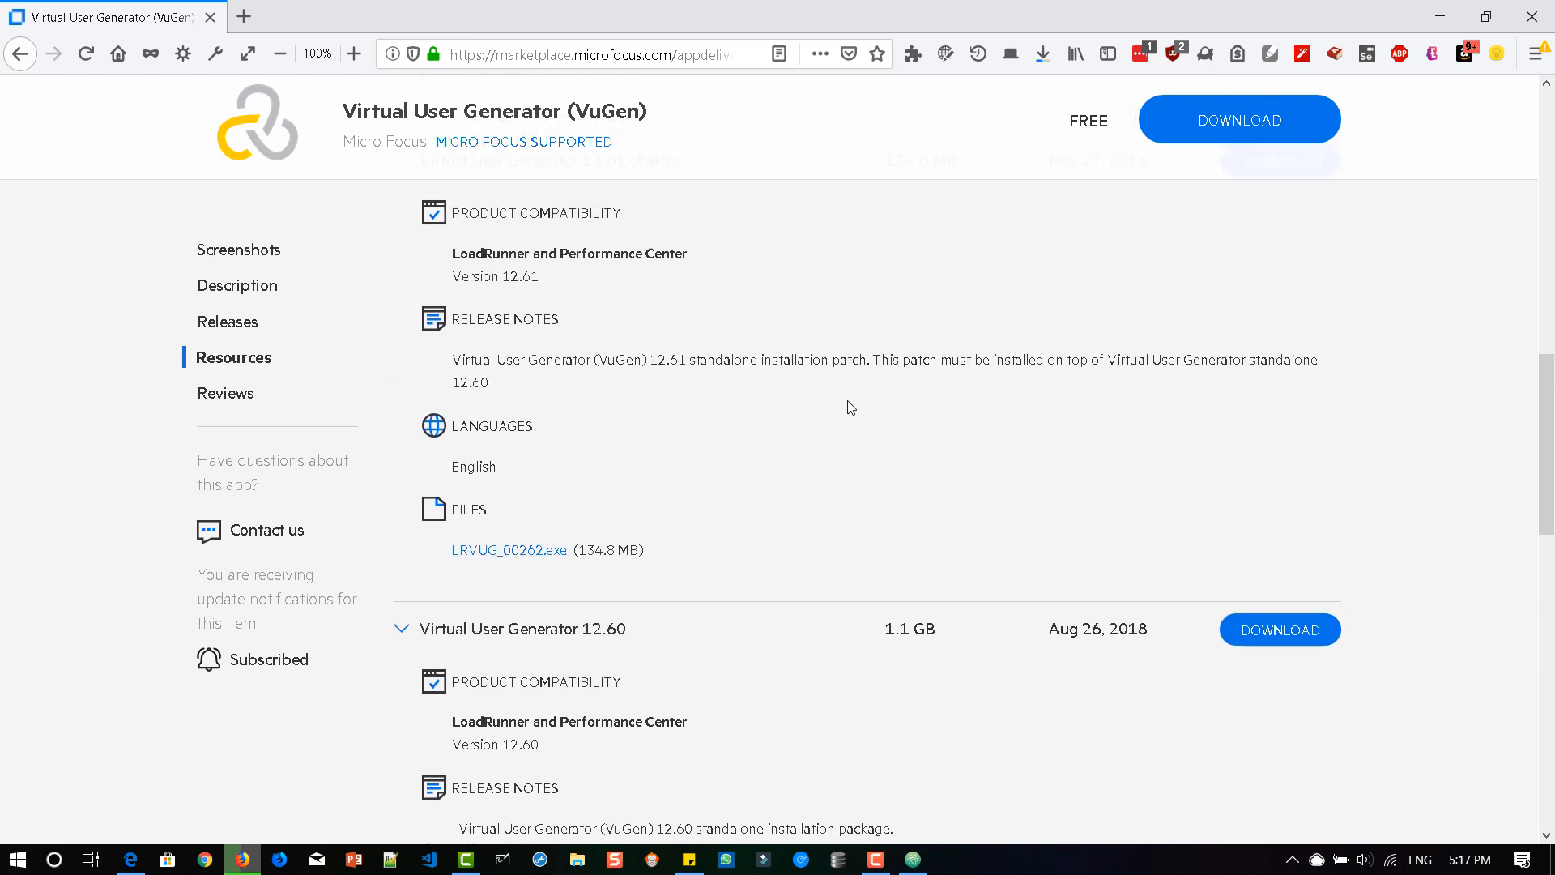
scroll(up, 3)
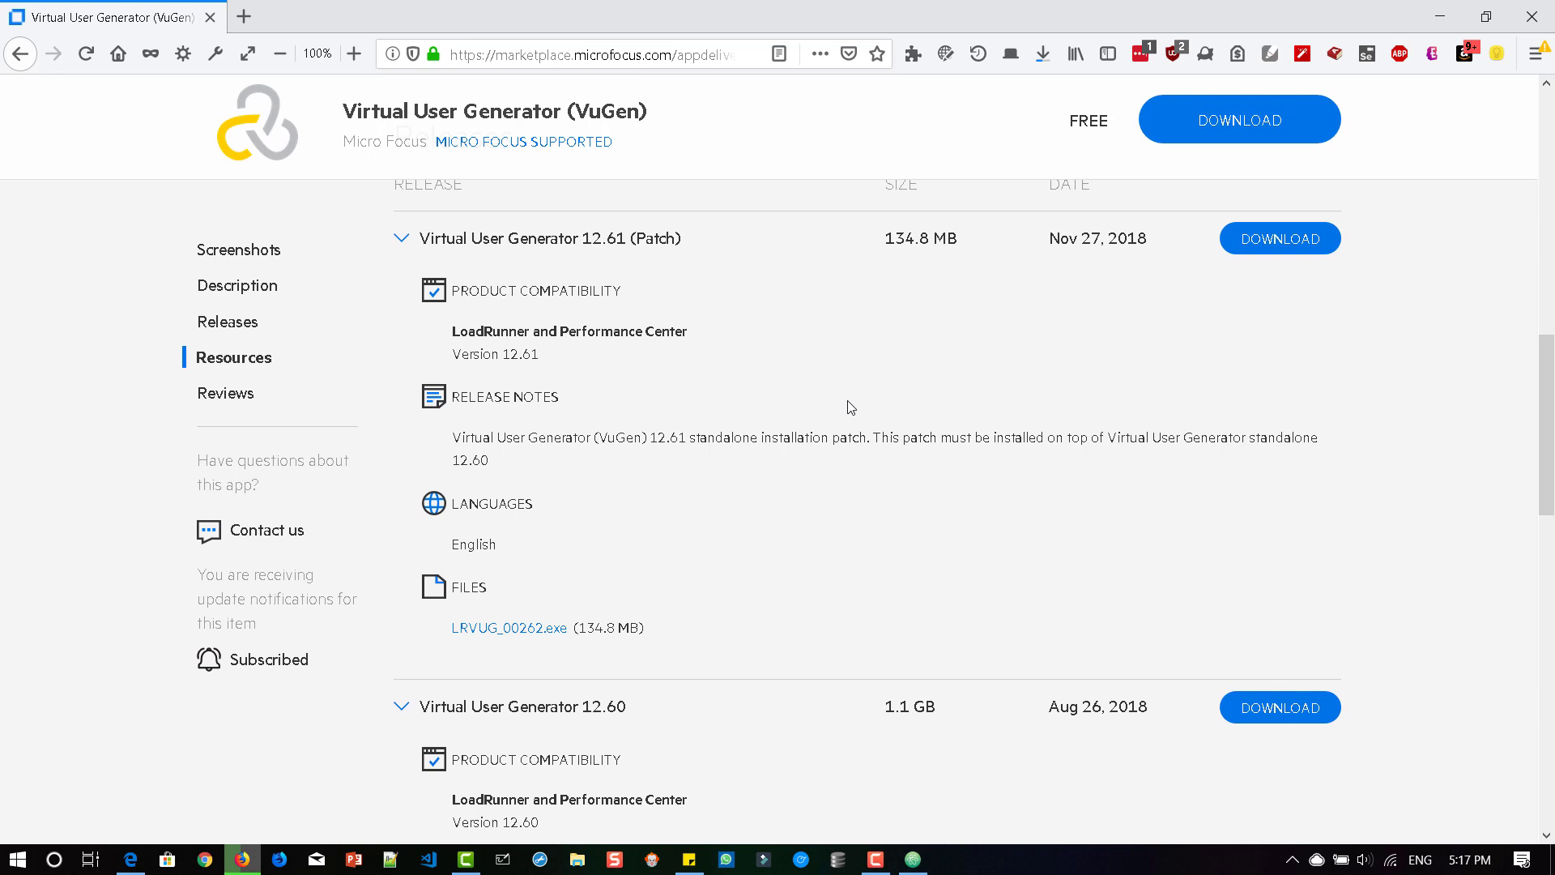
mouse_move(857, 494)
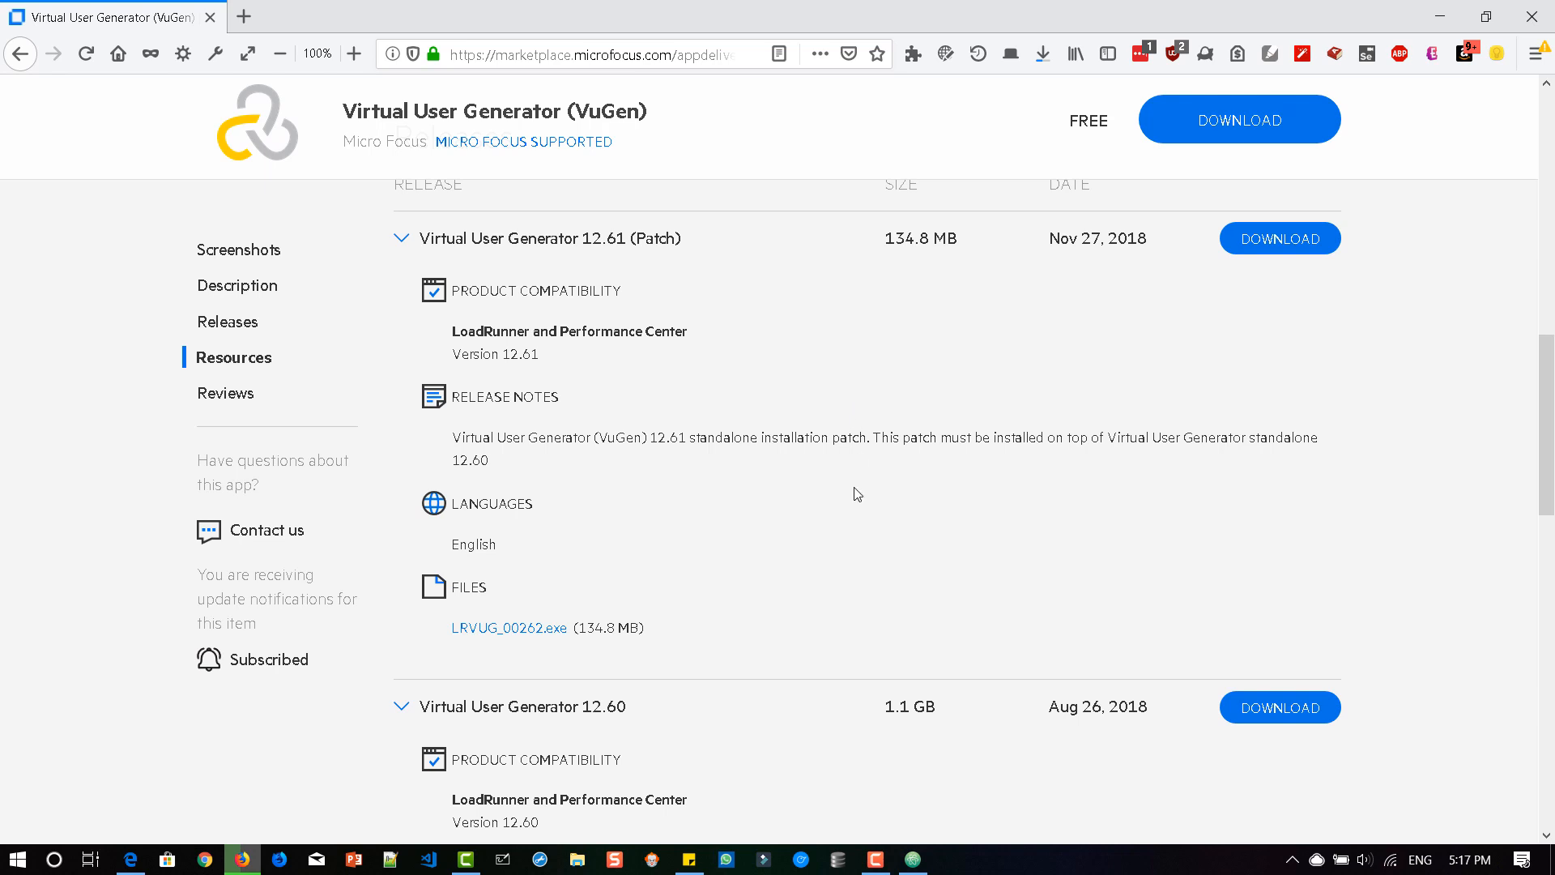
mouse_move(854, 539)
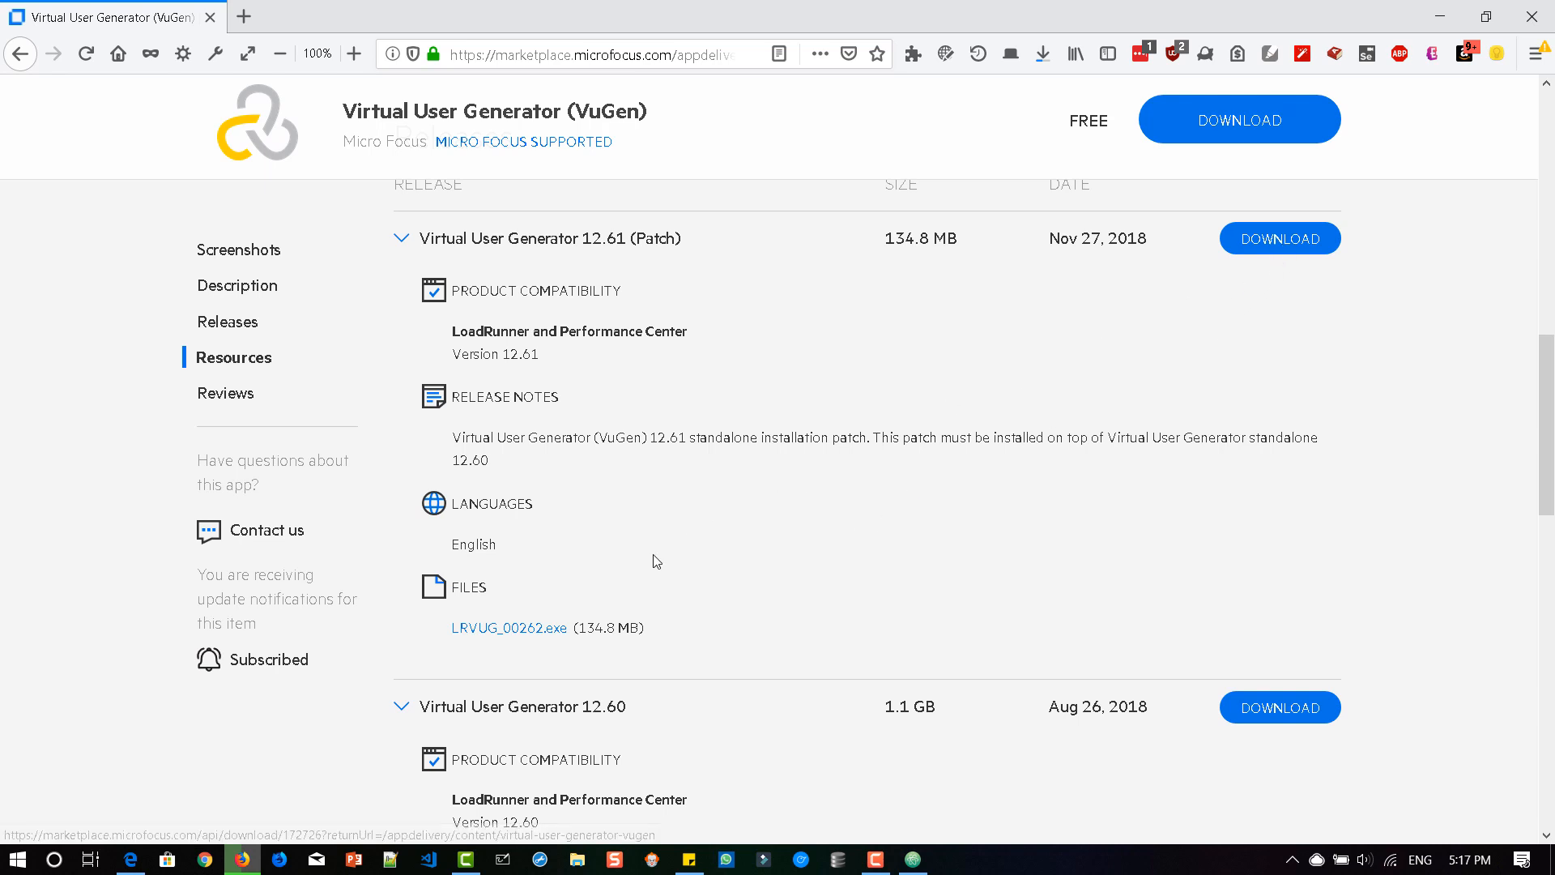
mouse_move(690, 576)
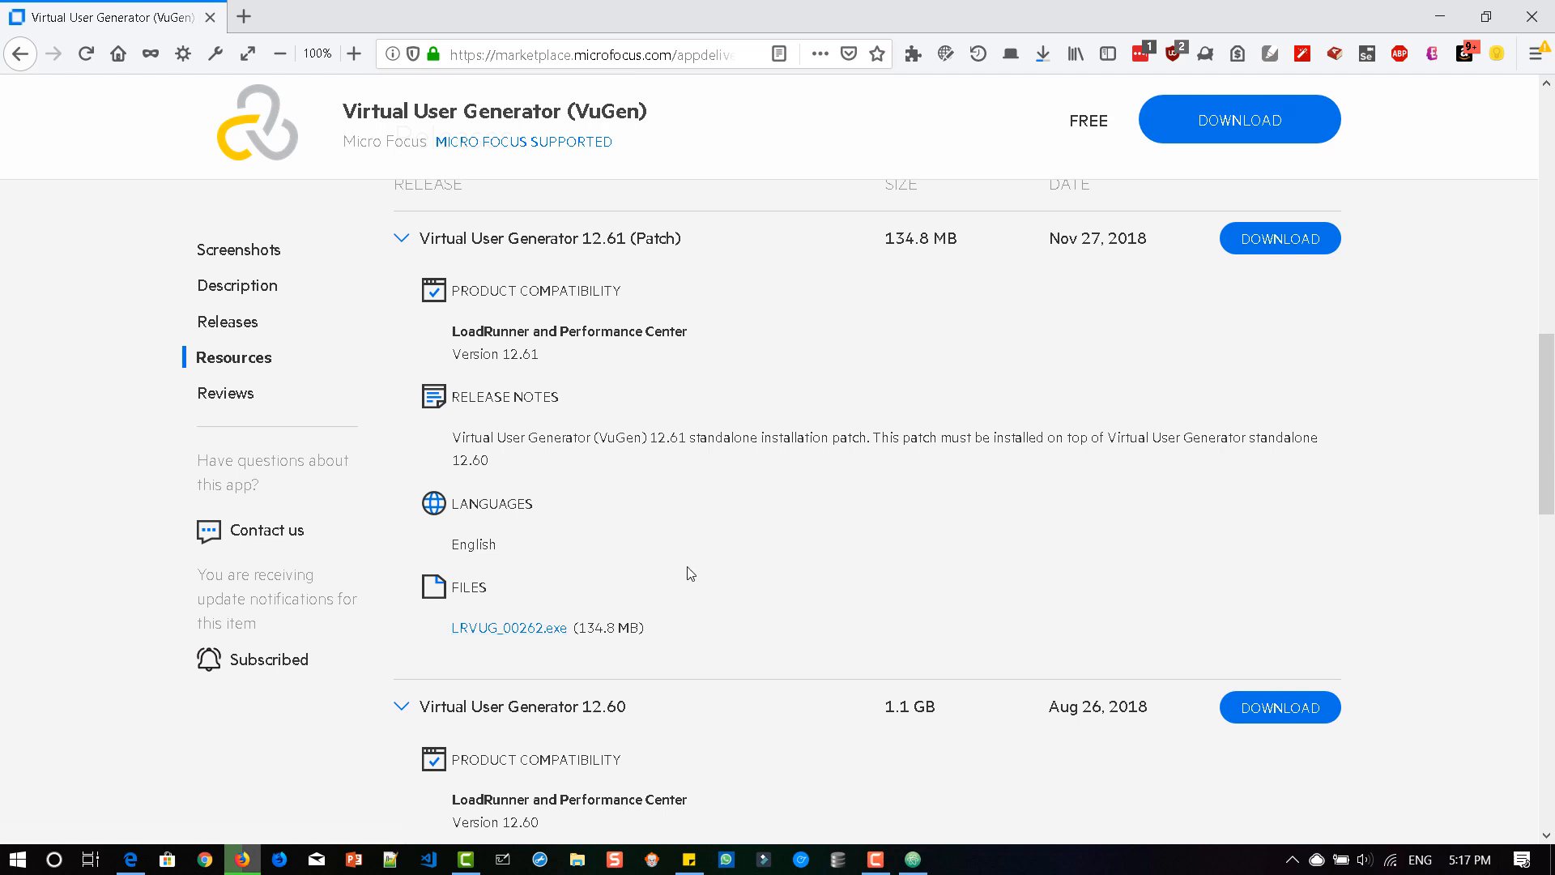
mouse_move(695, 573)
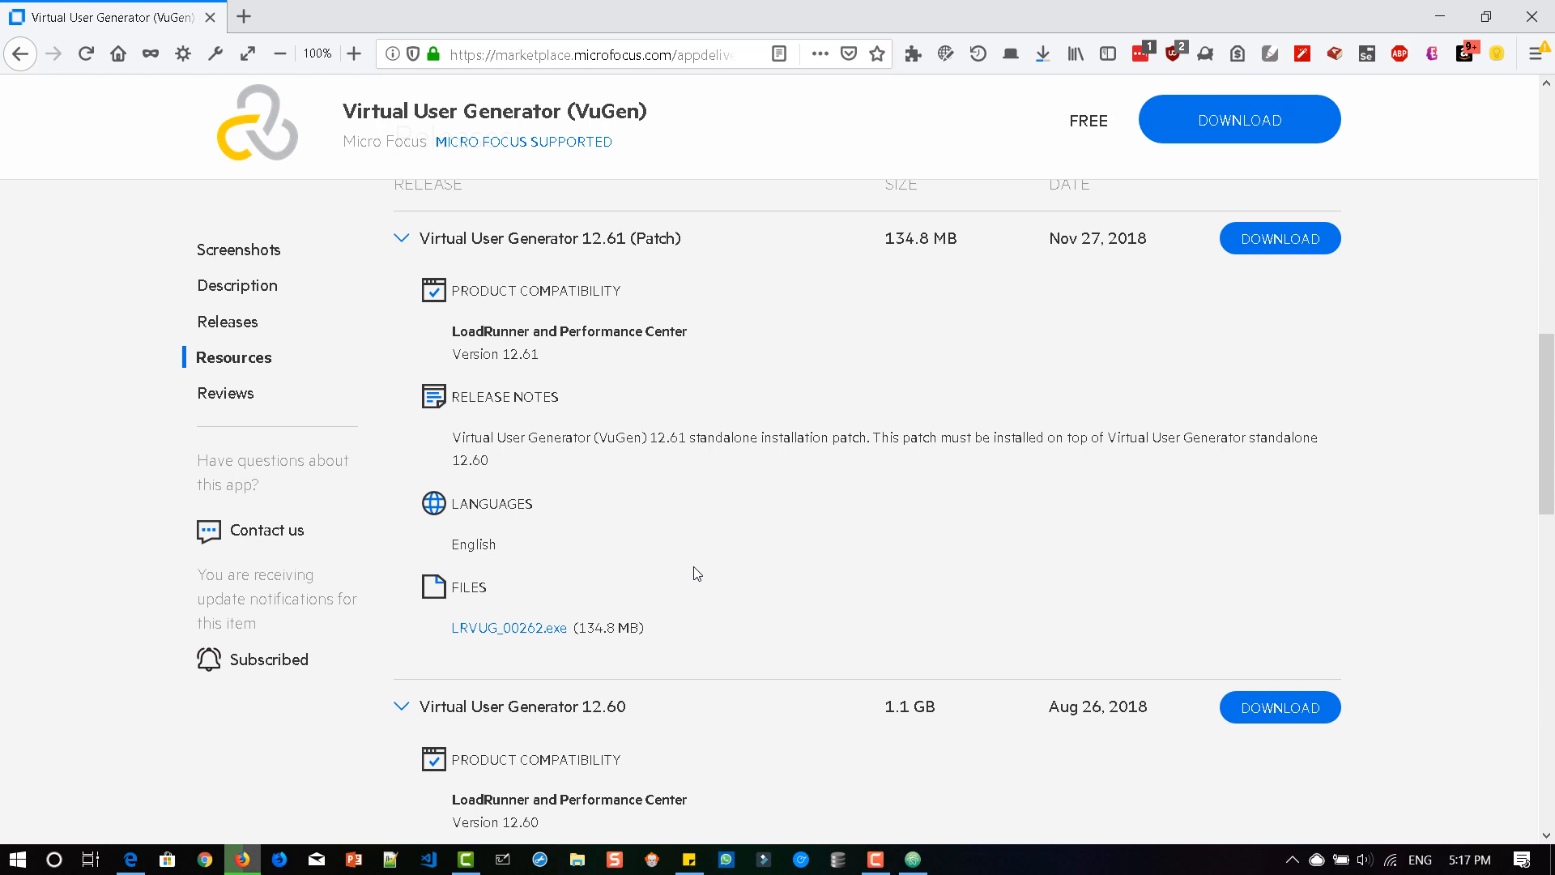